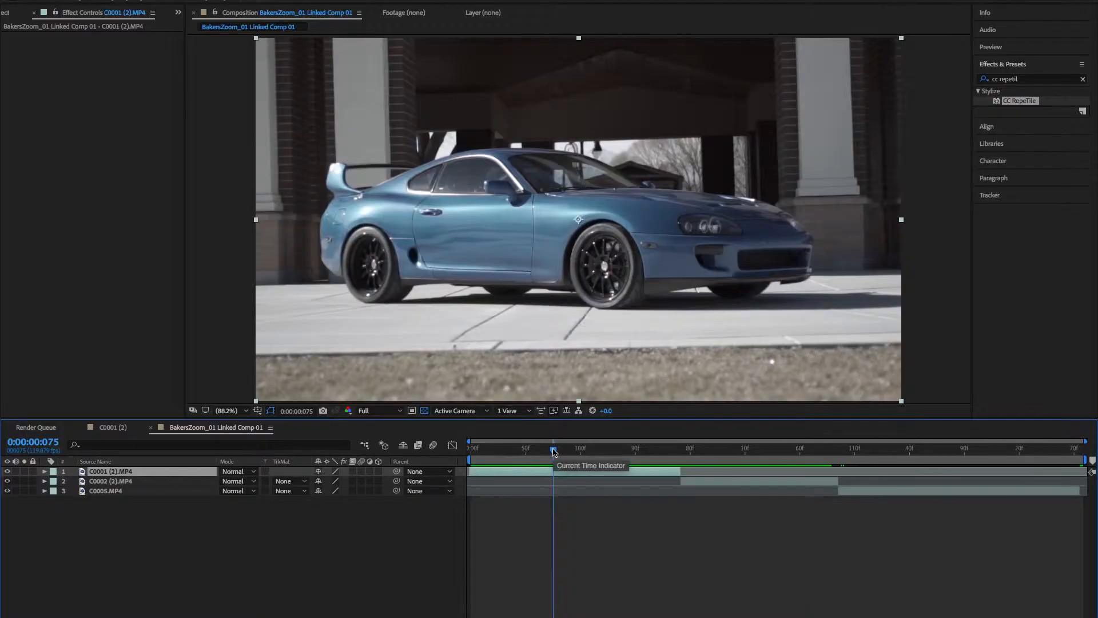
Step: Scrub through the three car clips and park the playhead at the first cut
{"action": "left_click", "coordinate": [878, 448]}
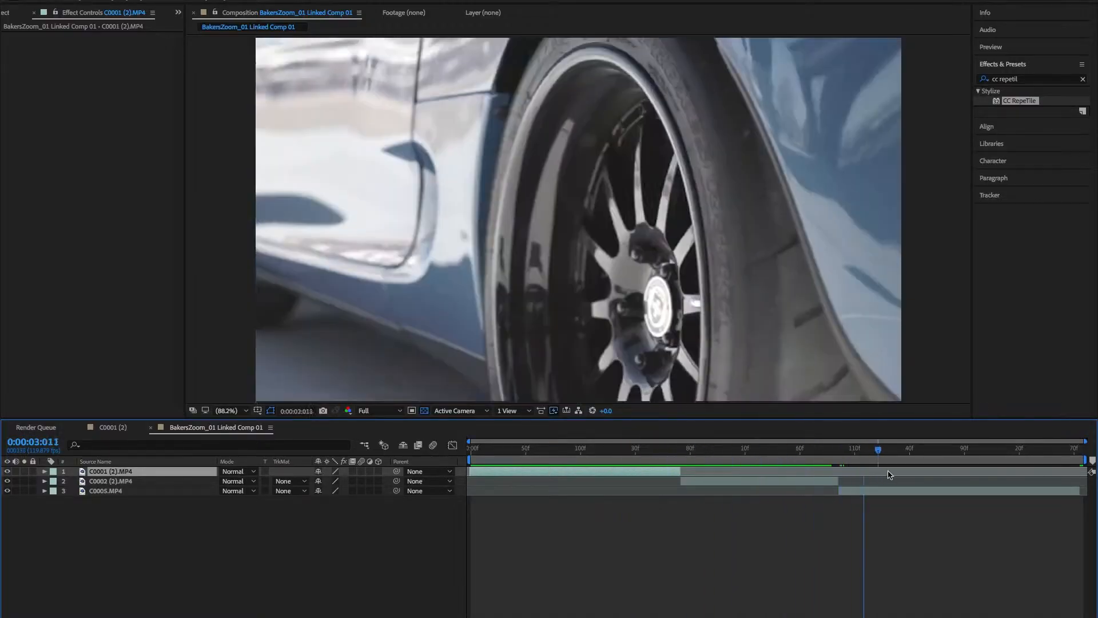
{"action": "left_click", "coordinate": [655, 449]}
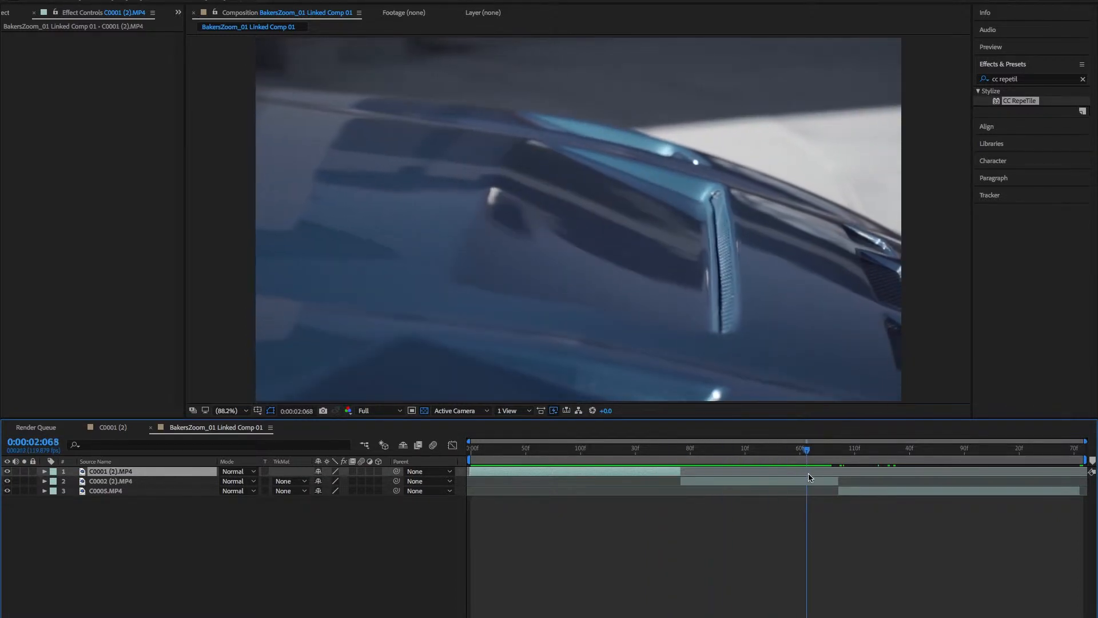
{"action": "left_click", "coordinate": [666, 449]}
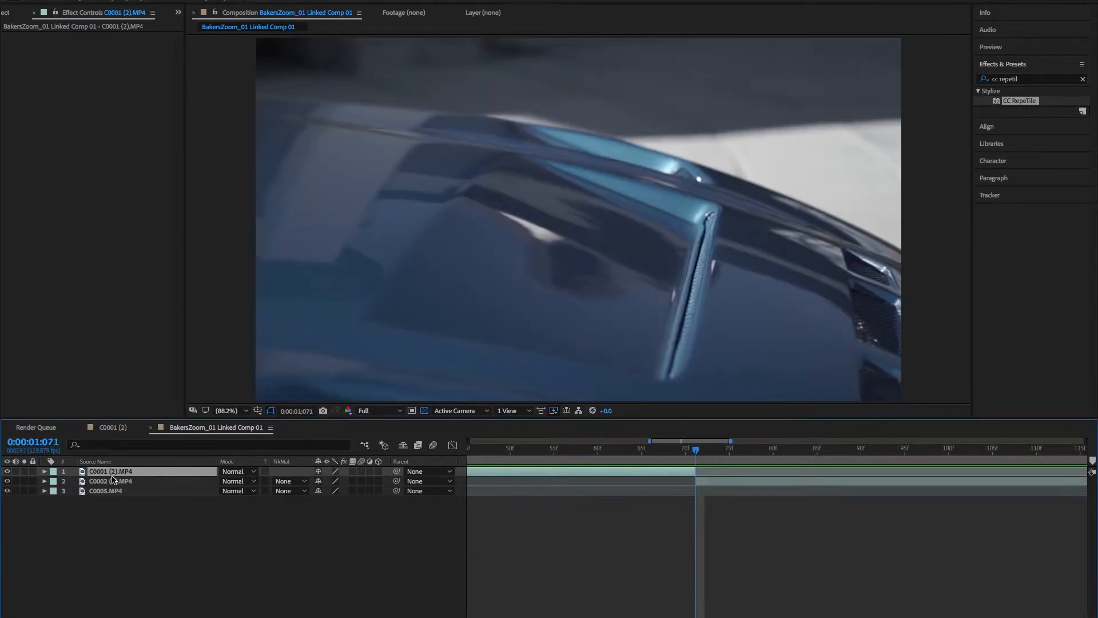
Step: Reveal Scale on both clips and start the first clip's Scale stopwatch
{"action": "left_click", "coordinate": [45, 471]}
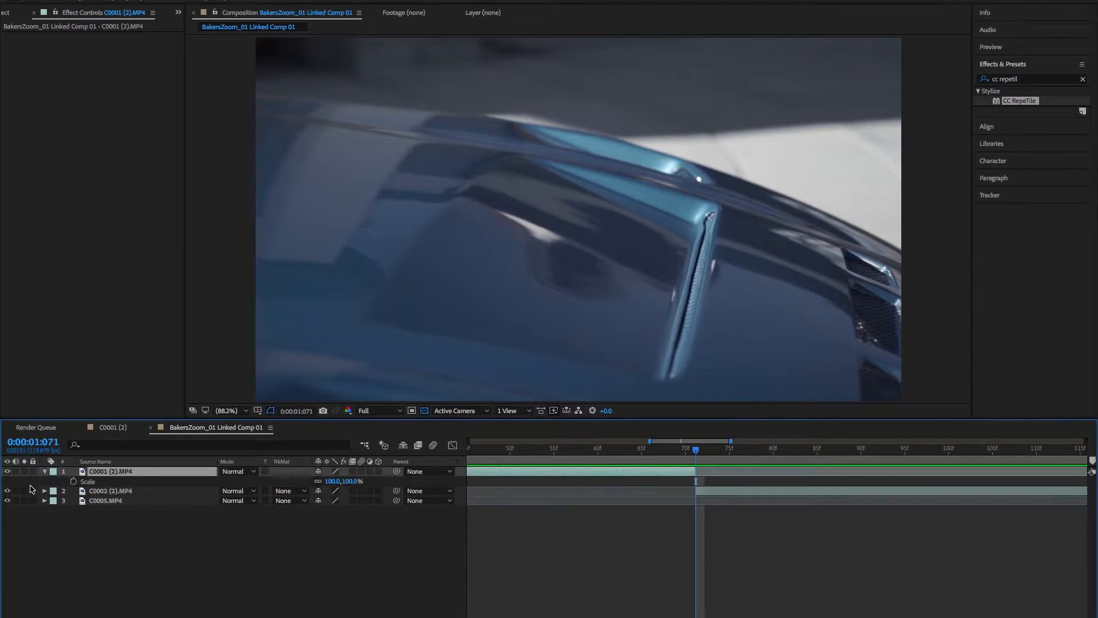
{"action": "left_click", "coordinate": [109, 490]}
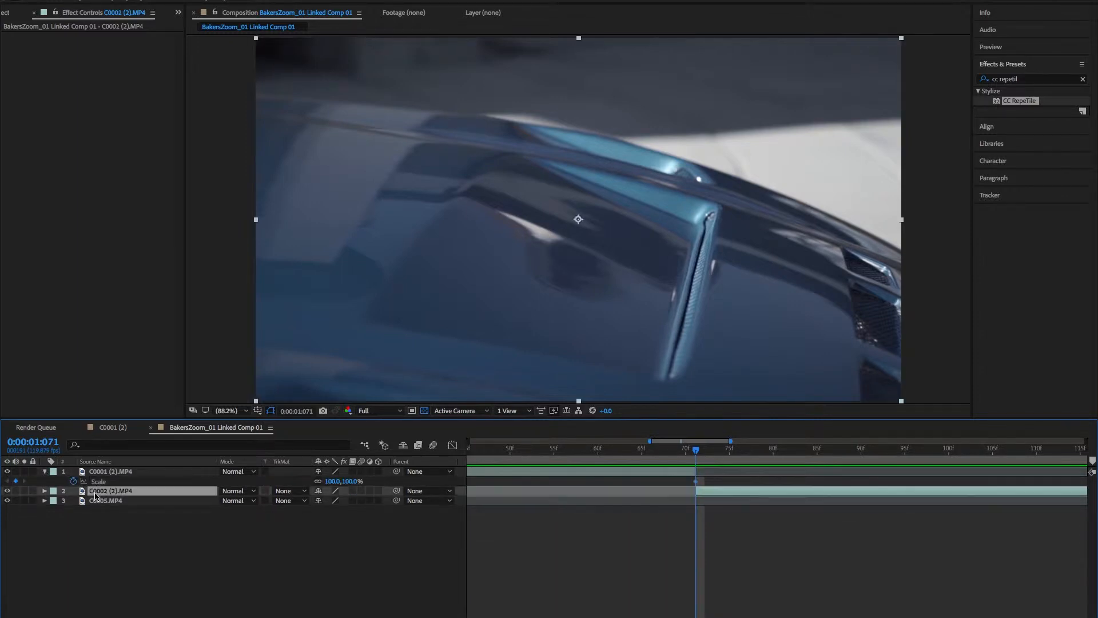
{"action": "left_click", "coordinate": [44, 490]}
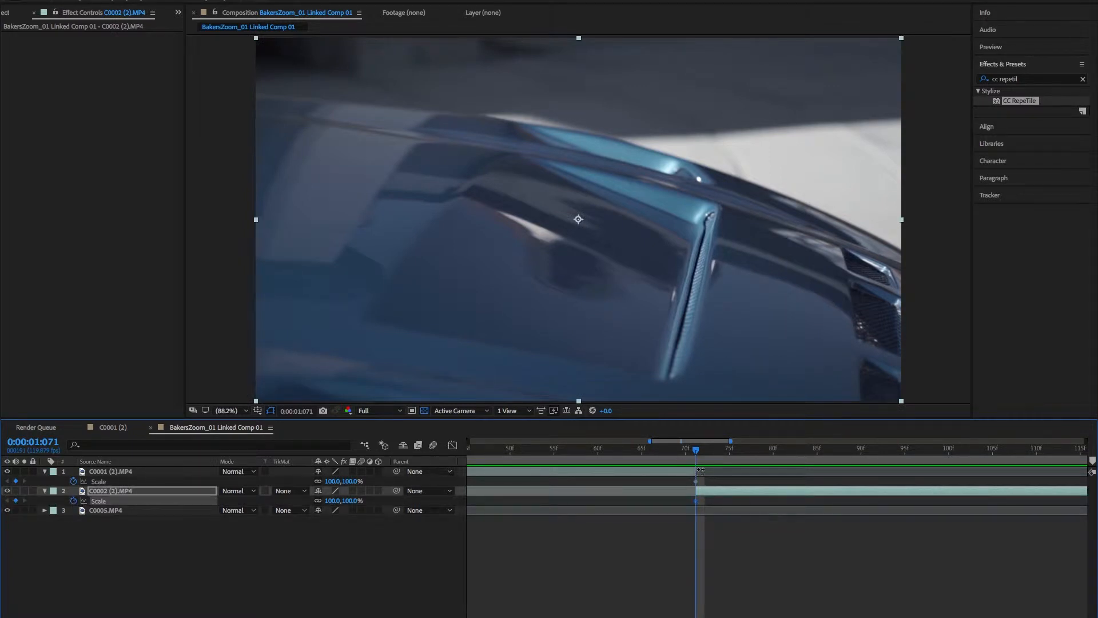
Step: Keyframe the first clip from 100% to 200% before the cut; set the second to 62.5%
{"action": "left_click", "coordinate": [689, 448]}
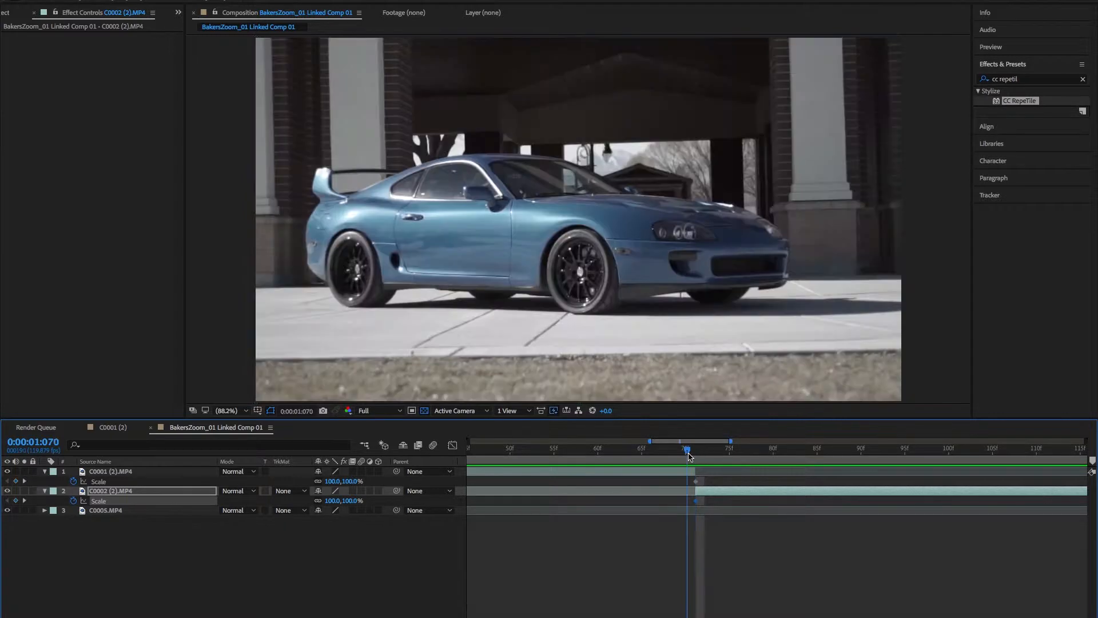
{"action": "left_click", "coordinate": [659, 448]}
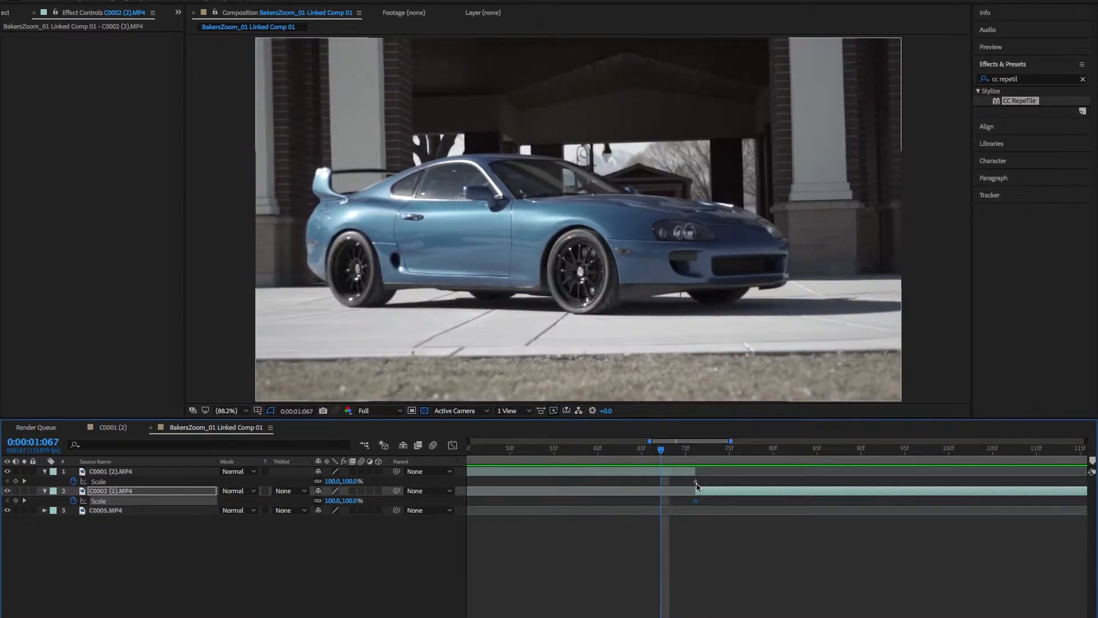
{"action": "left_click", "coordinate": [112, 472]}
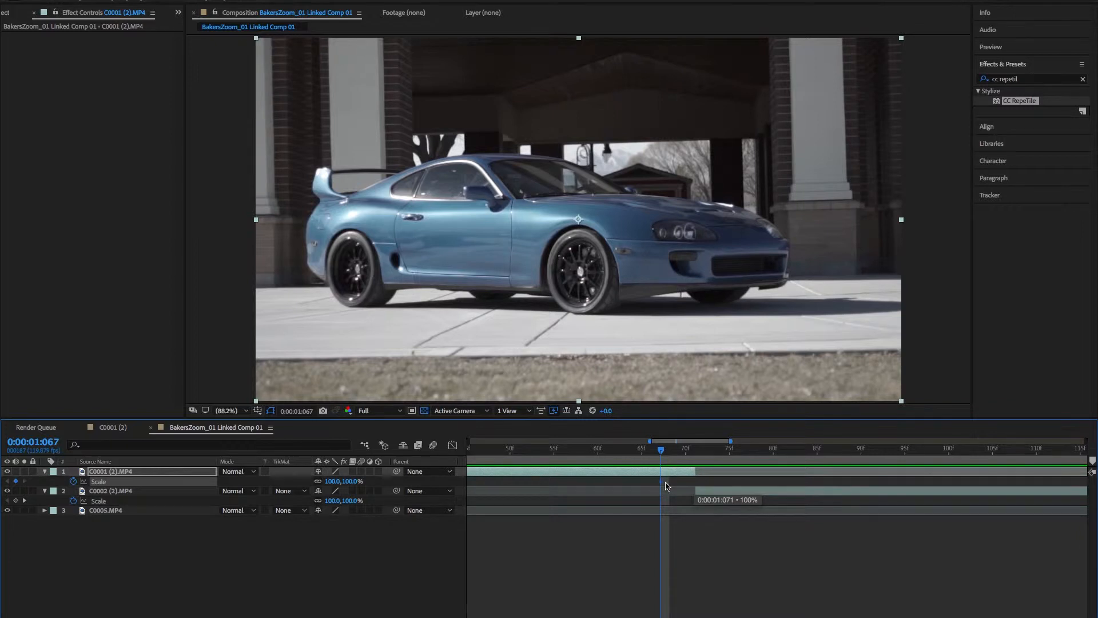
{"action": "mouse_move", "coordinate": [689, 486]}
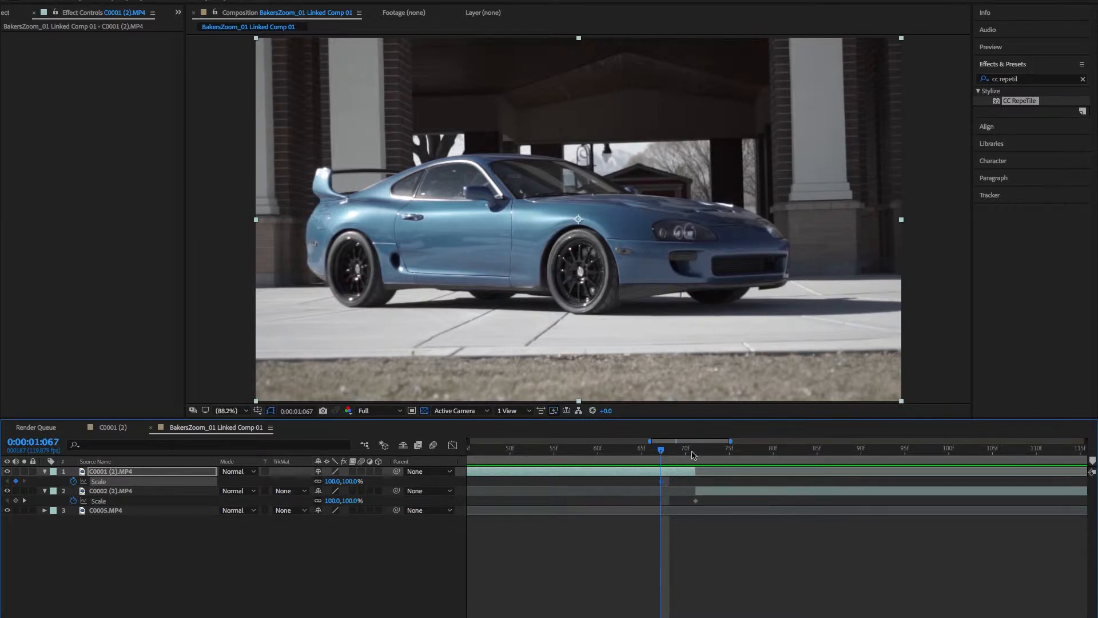
{"action": "left_click", "coordinate": [696, 448]}
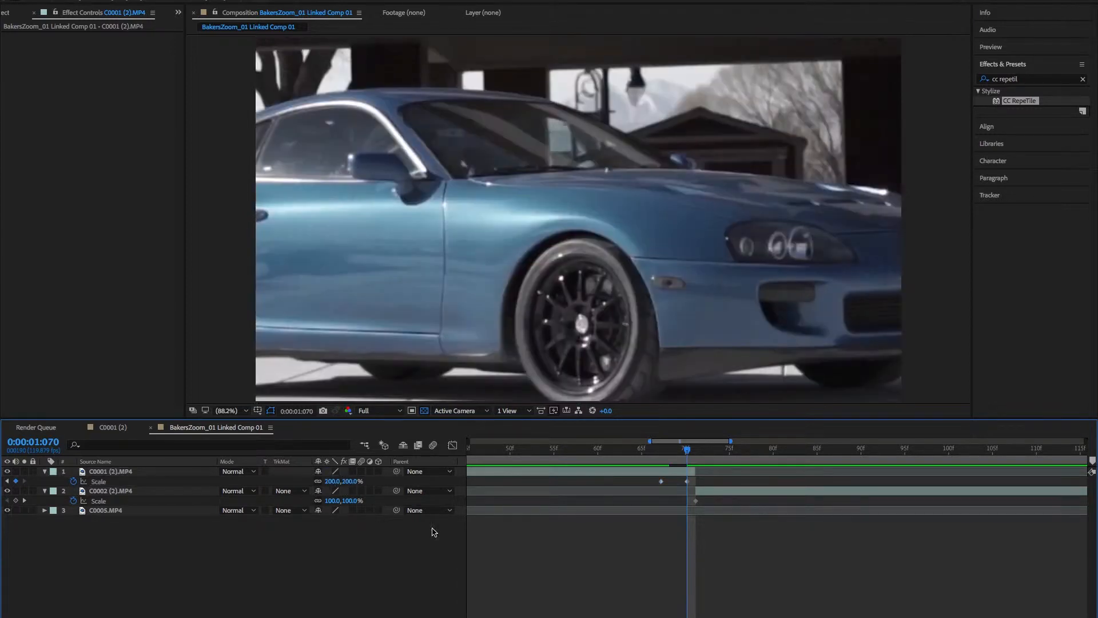
{"action": "left_click", "coordinate": [659, 448]}
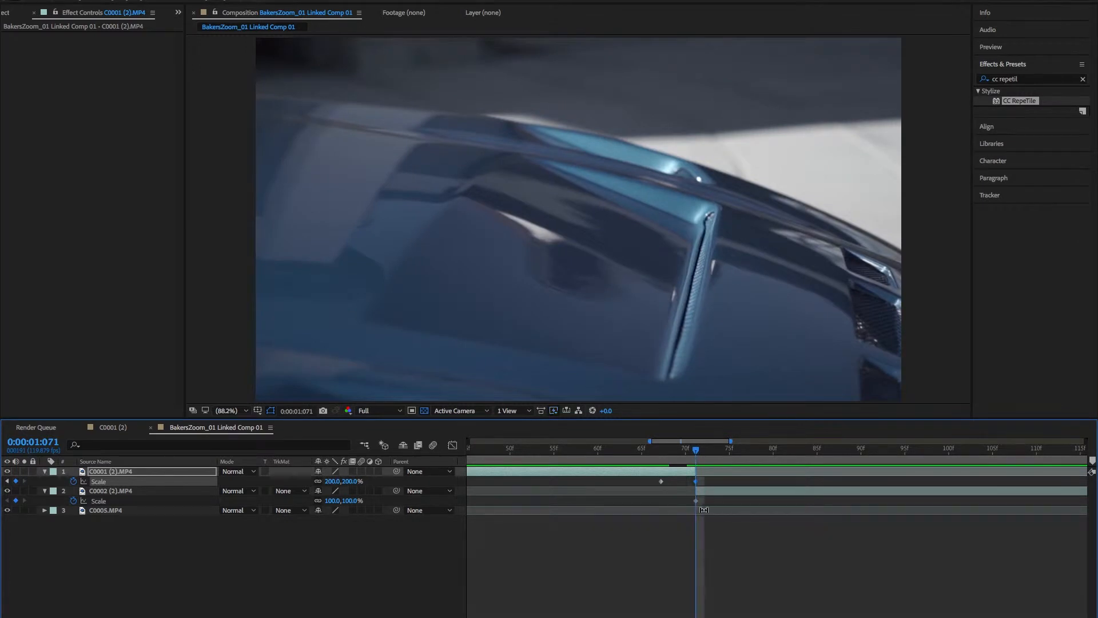
{"action": "left_click", "coordinate": [112, 490]}
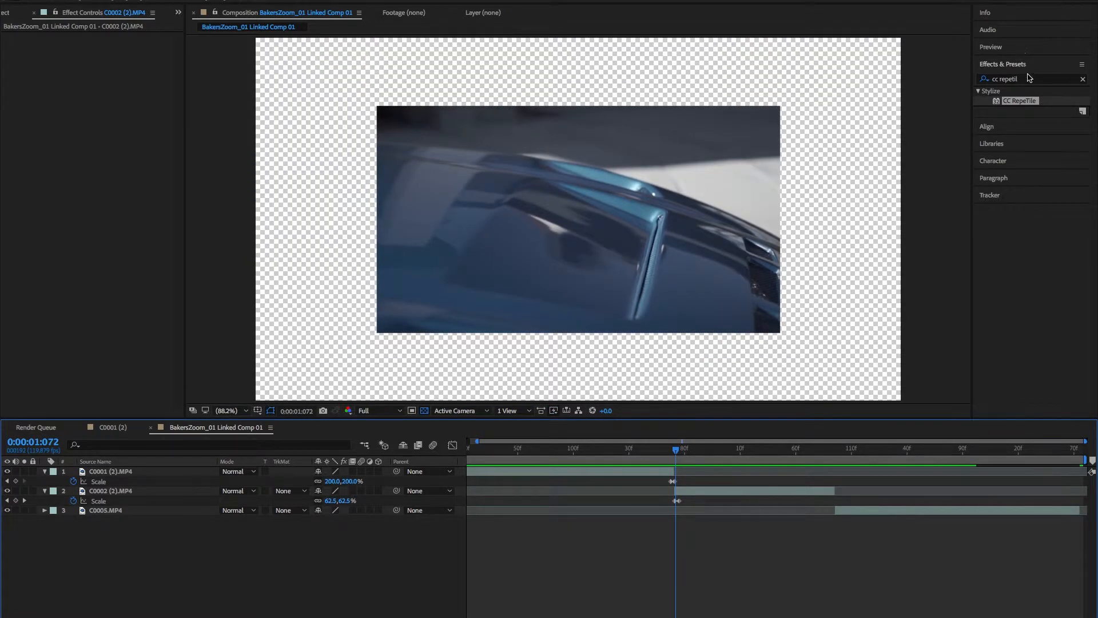
Step: Apply CC RepeTile to the second clip with expanded edges and Tiling set to Unfold
{"action": "left_click", "coordinate": [1030, 78]}
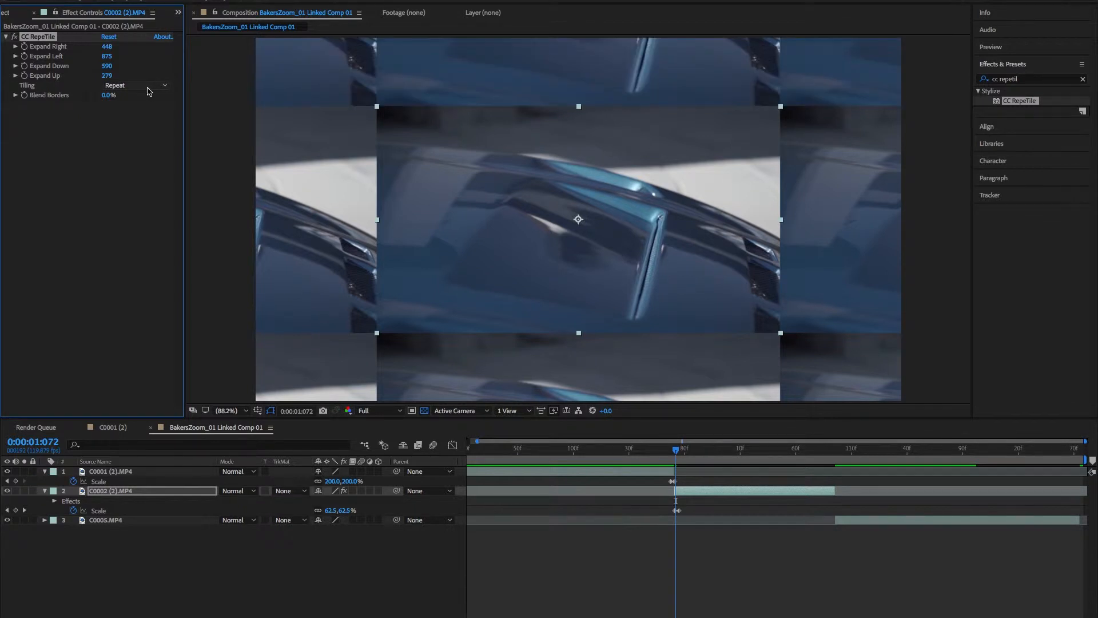
{"action": "left_click", "coordinate": [137, 85]}
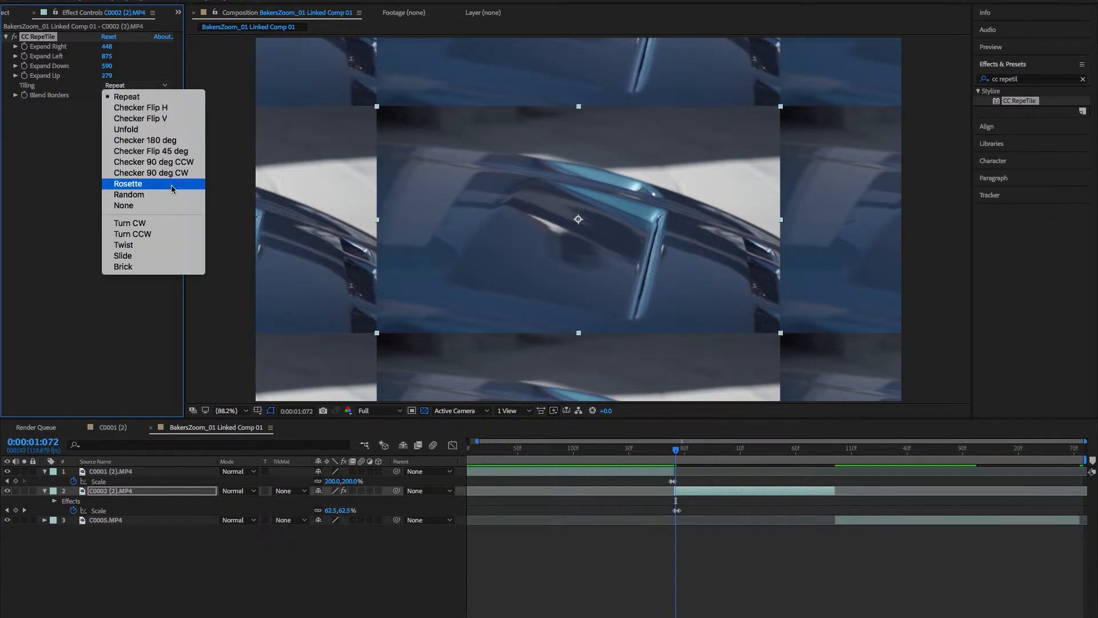
{"action": "left_click", "coordinate": [125, 129]}
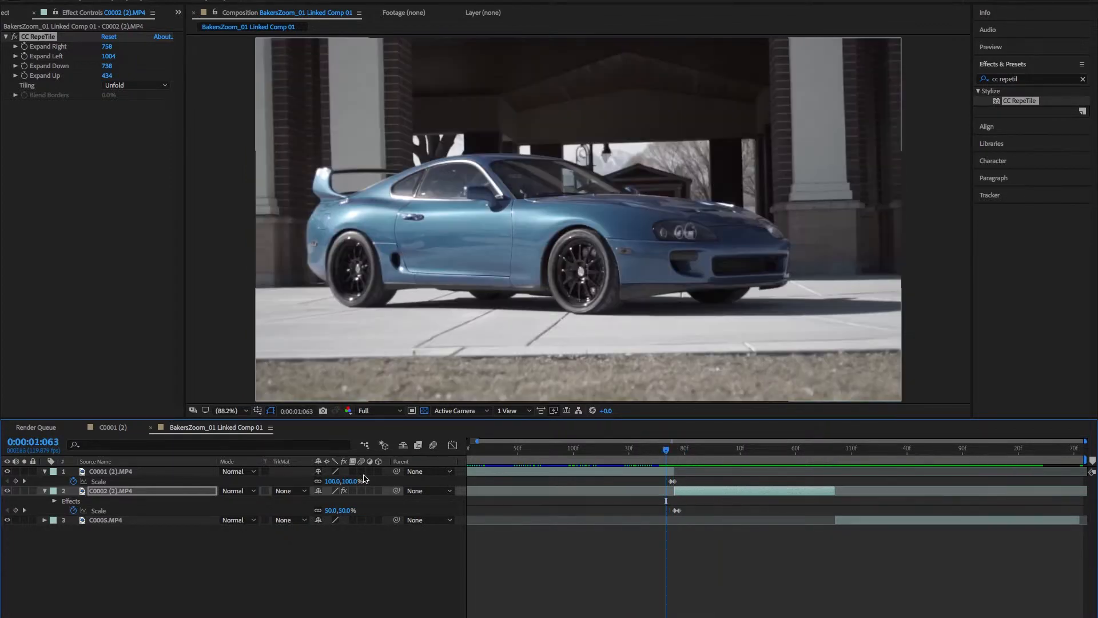
{"action": "mouse_move", "coordinate": [434, 448]}
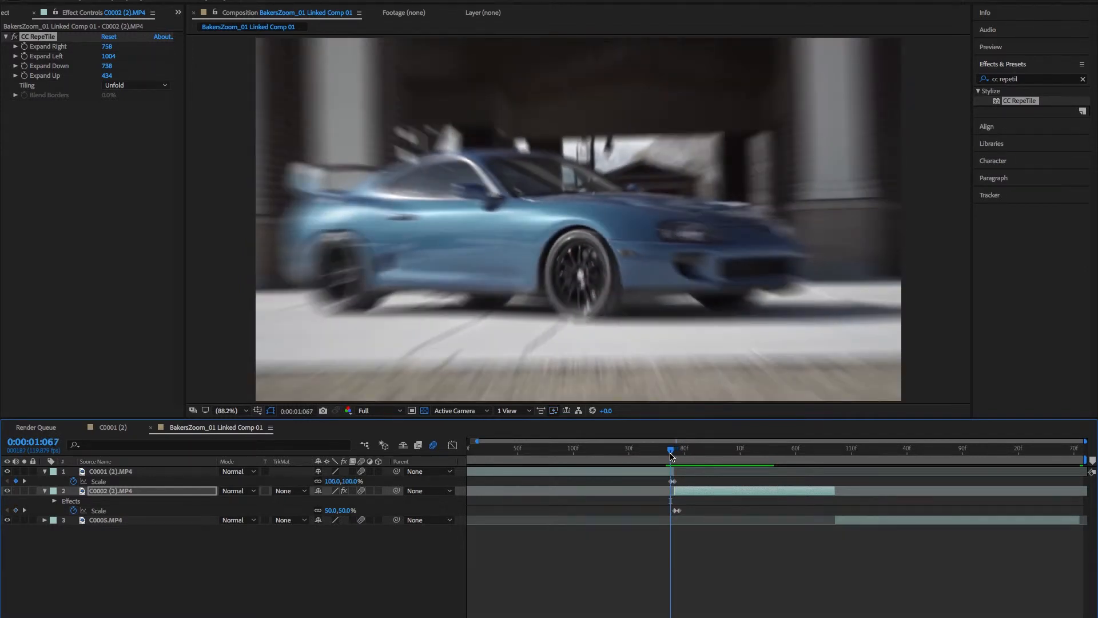
Step: Apply Easy Ease to both clips' Scale keyframes and check the blurred zoom
{"action": "right_click", "coordinate": [604, 482]}
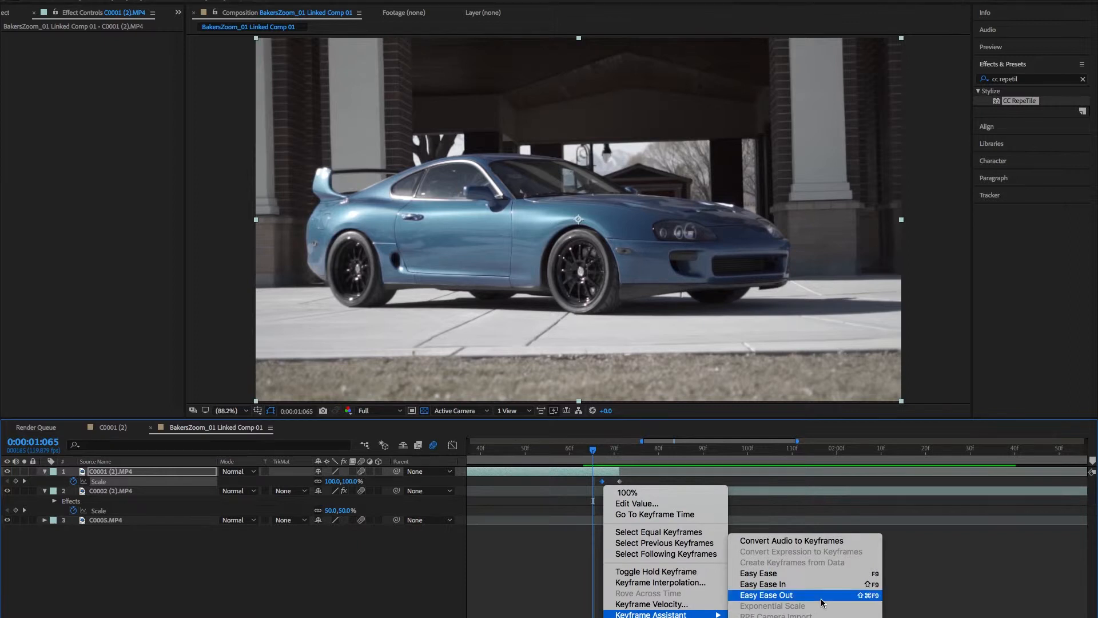
{"action": "left_click", "coordinate": [765, 595]}
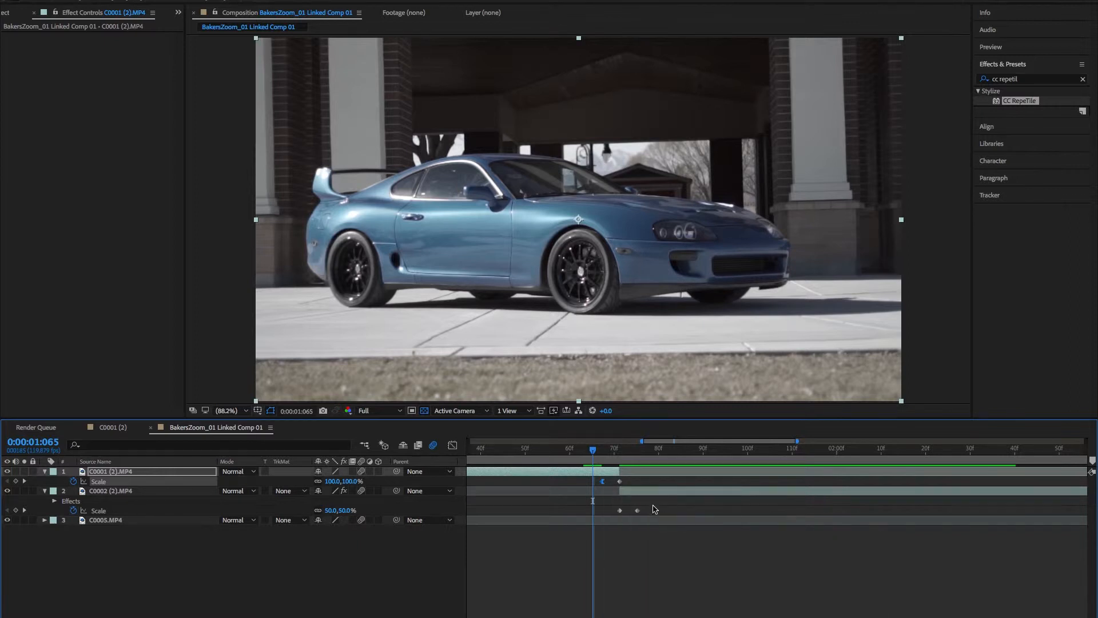
{"action": "right_click", "coordinate": [636, 510]}
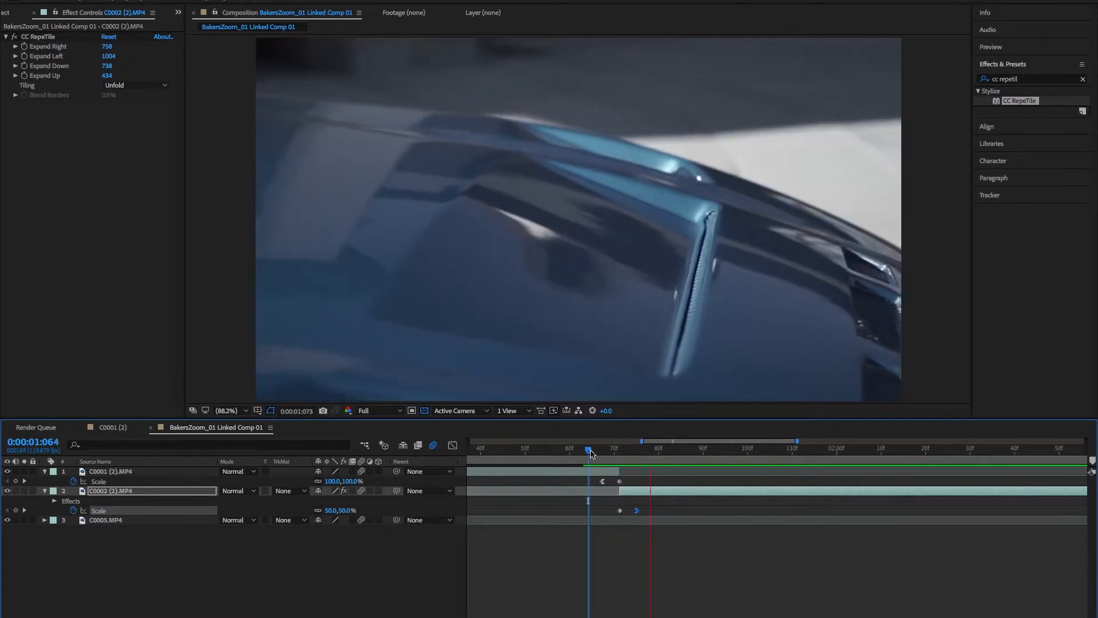
{"action": "left_click", "coordinate": [606, 448]}
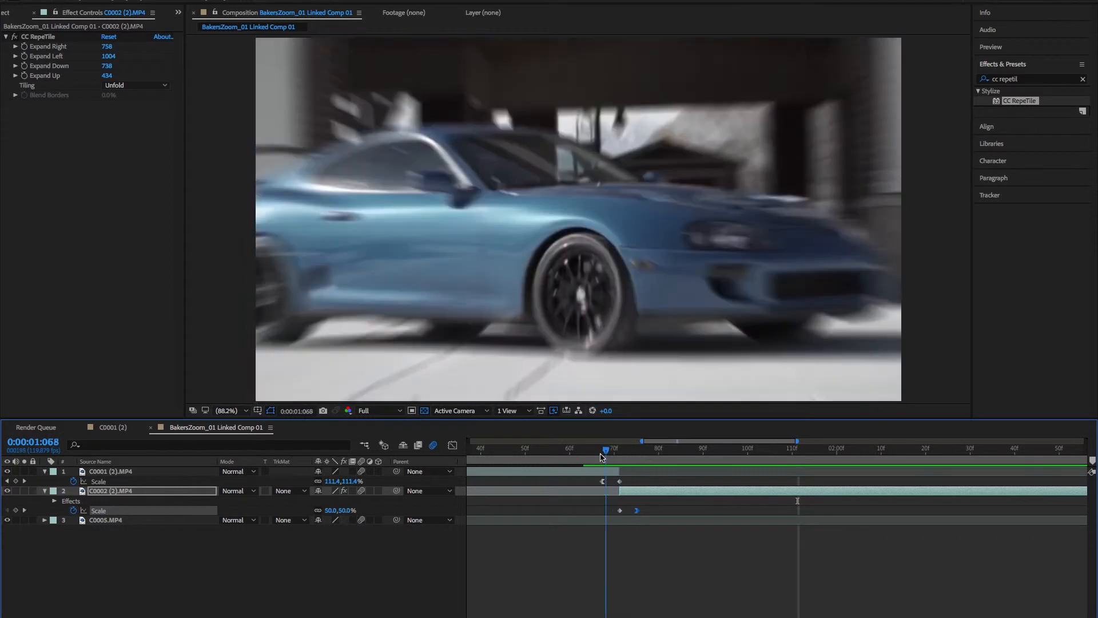
{"action": "left_click", "coordinate": [589, 459]}
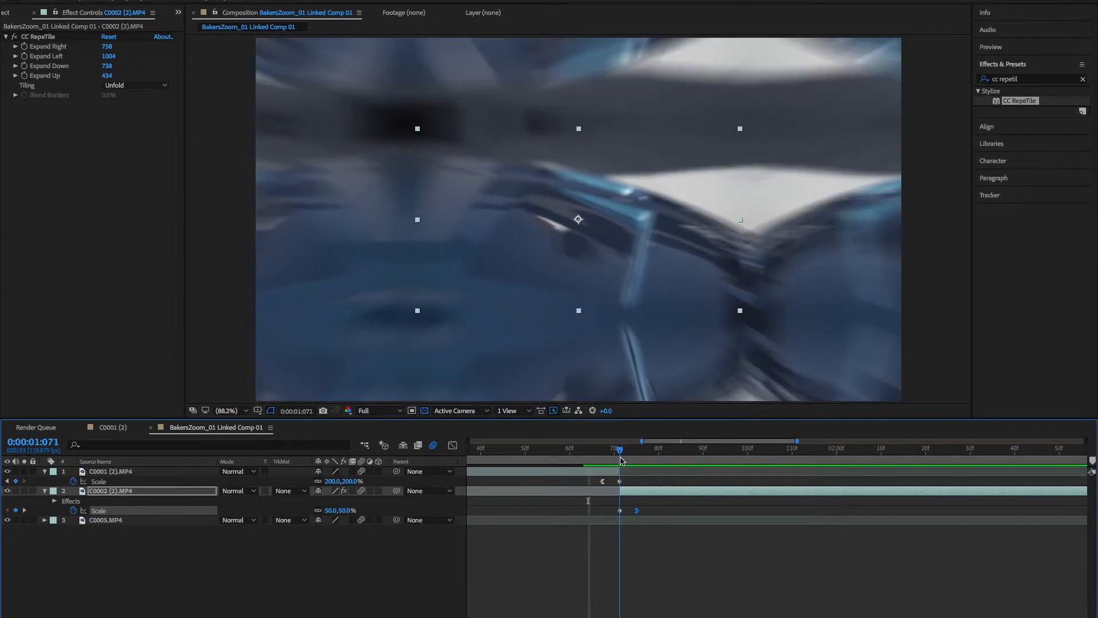
Step: Keyframe both clips' Position at the cut, offsetting X (e.g. 315 and 853) for a swipe
{"action": "left_click", "coordinate": [110, 471]}
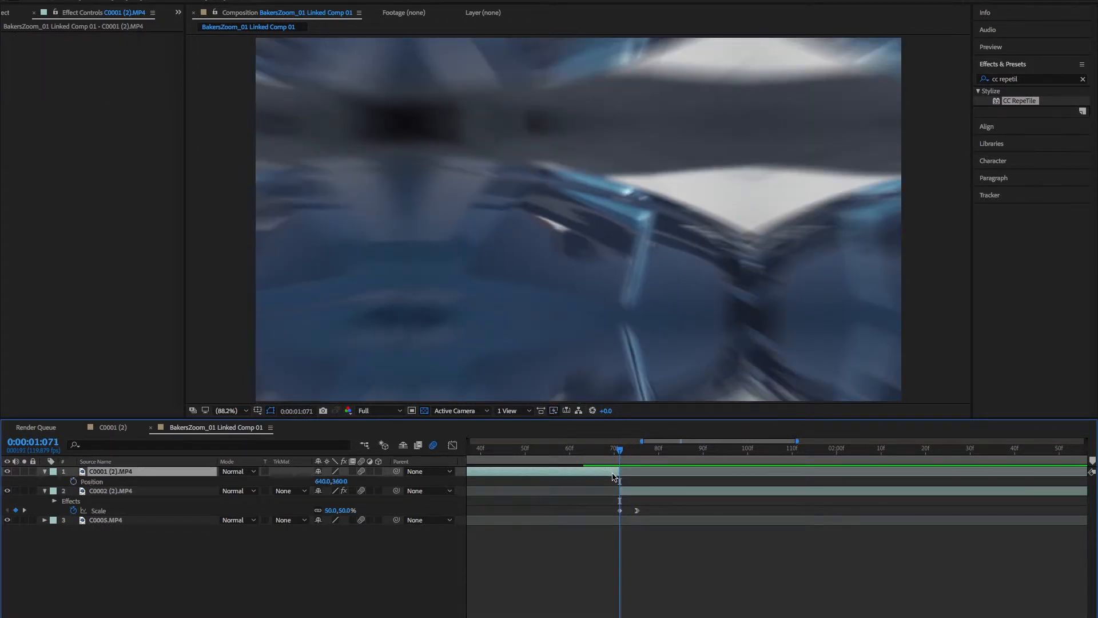
{"action": "left_click", "coordinate": [110, 490]}
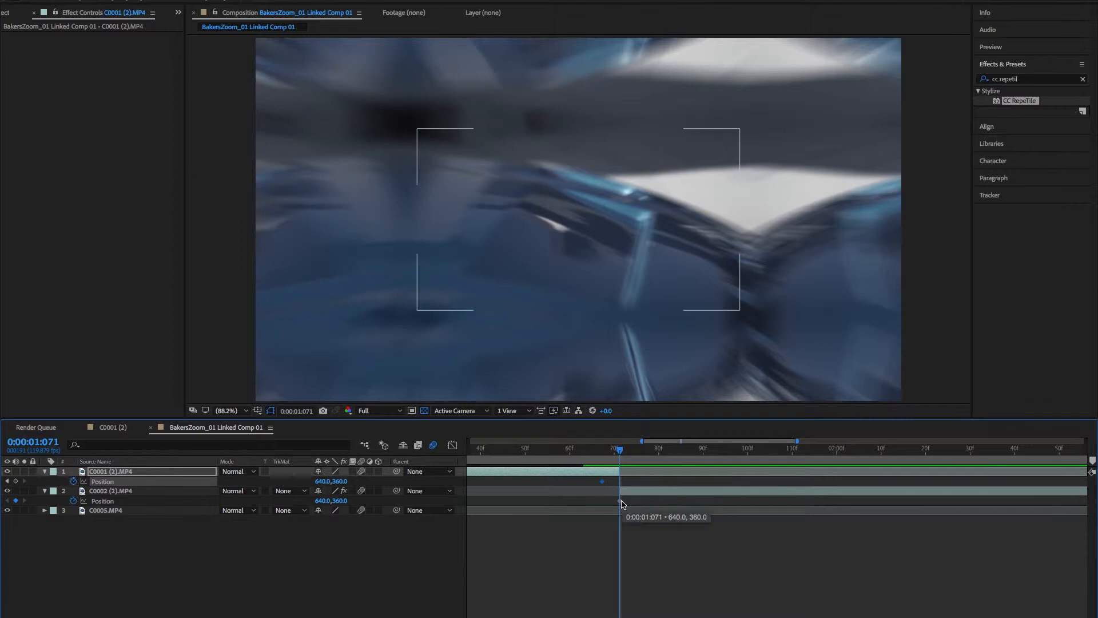
{"action": "left_click", "coordinate": [112, 491]}
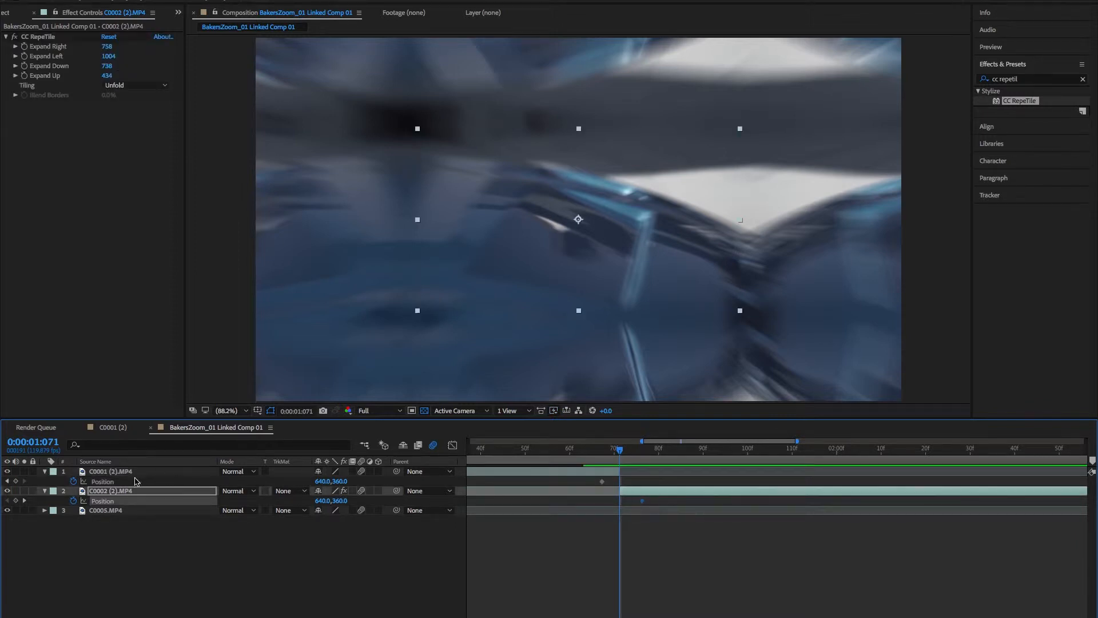
{"action": "left_click", "coordinate": [110, 471]}
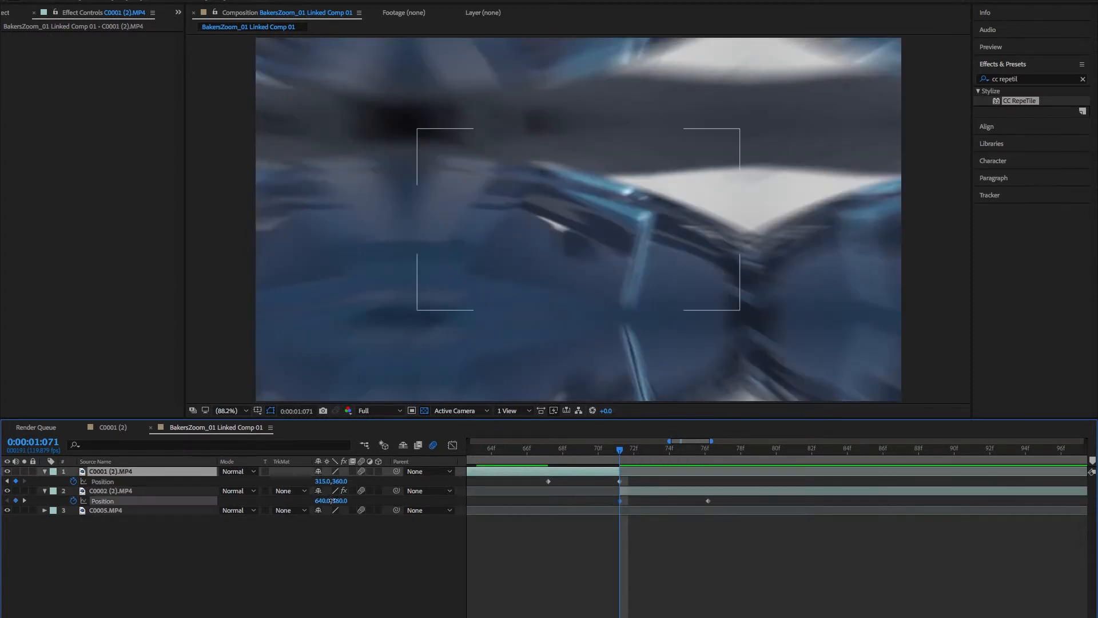
{"action": "left_click", "coordinate": [110, 491]}
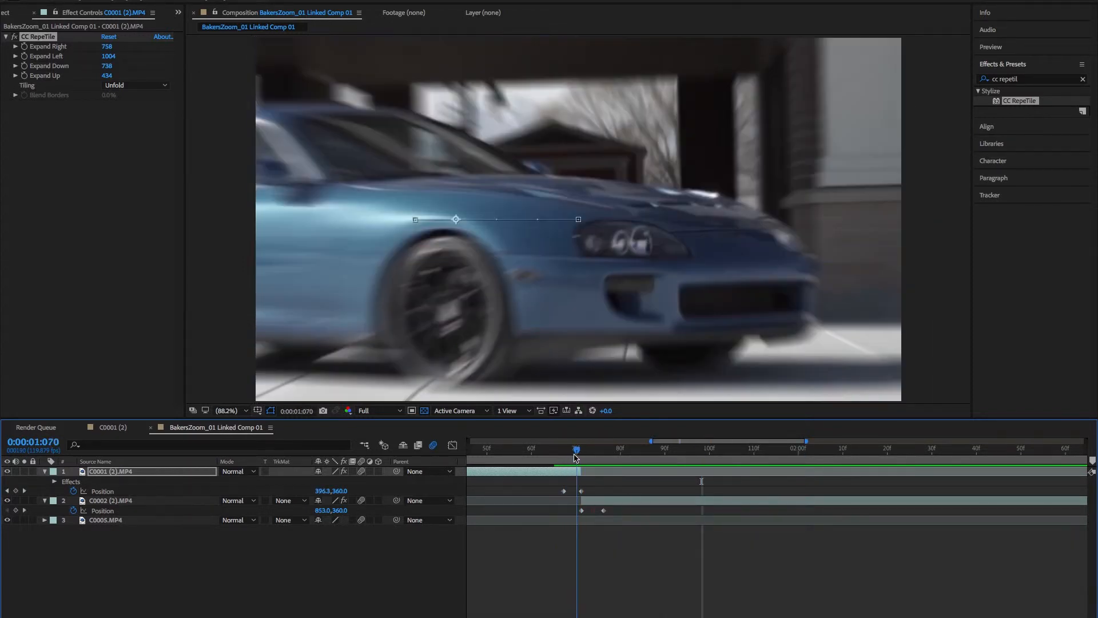
Step: Easy Ease the first two clips' Position keyframes and preview the swipe around the cut
{"action": "left_click", "coordinate": [558, 449]}
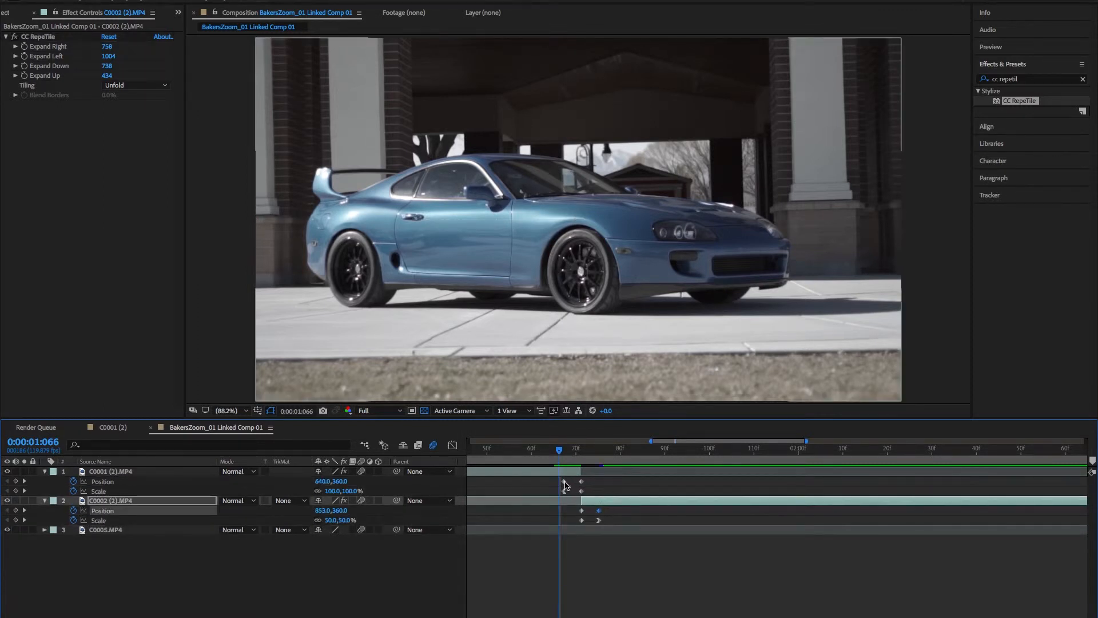
{"action": "right_click", "coordinate": [565, 481]}
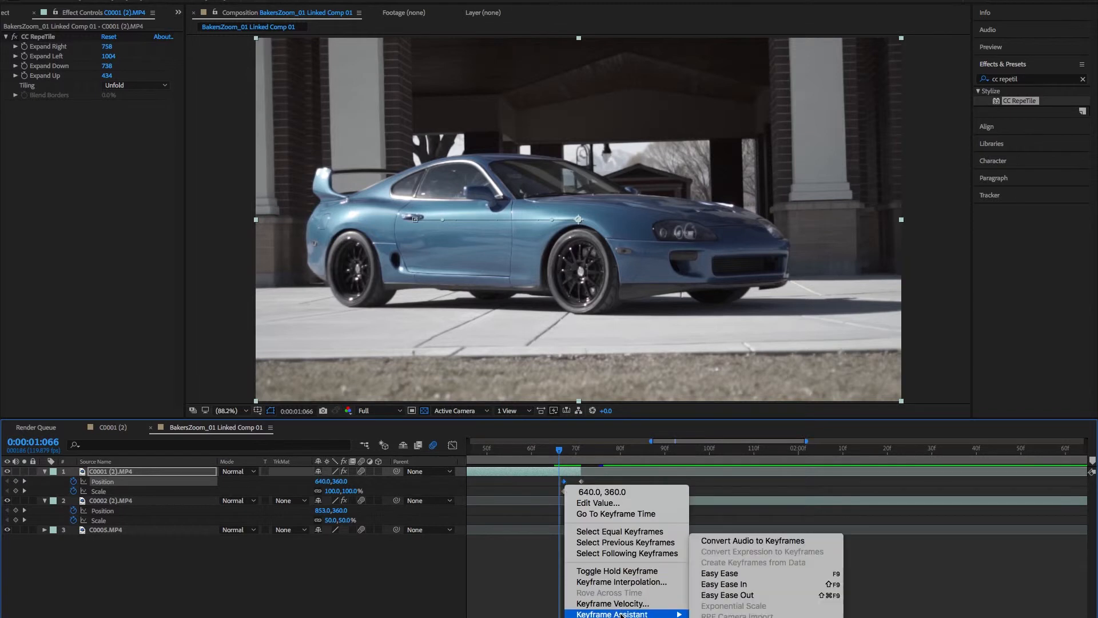
{"action": "left_click", "coordinate": [718, 574]}
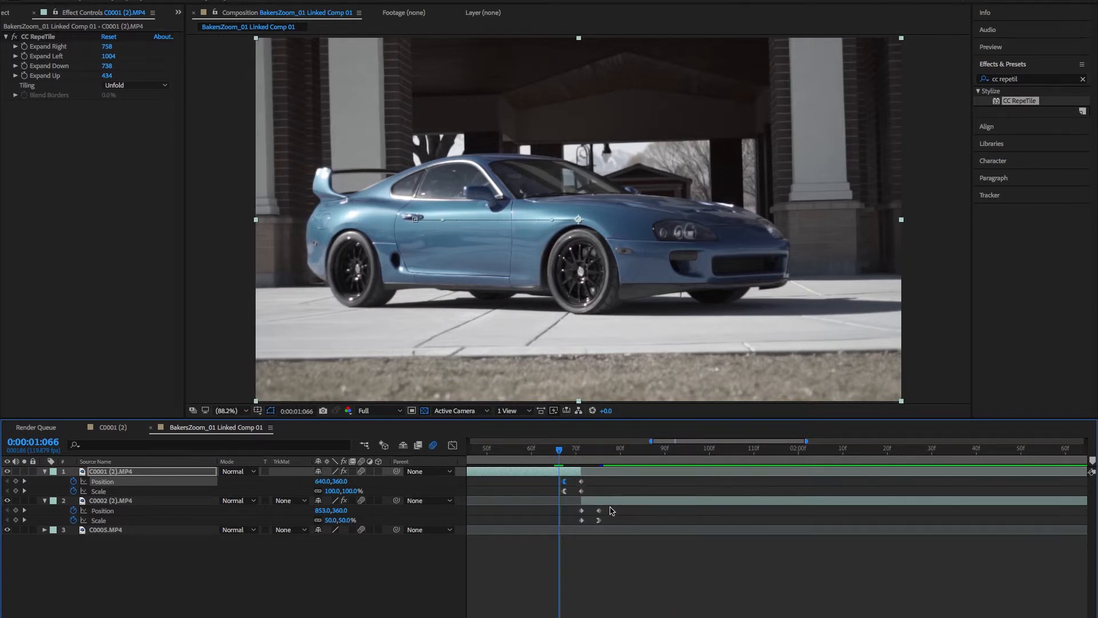
{"action": "right_click", "coordinate": [600, 510]}
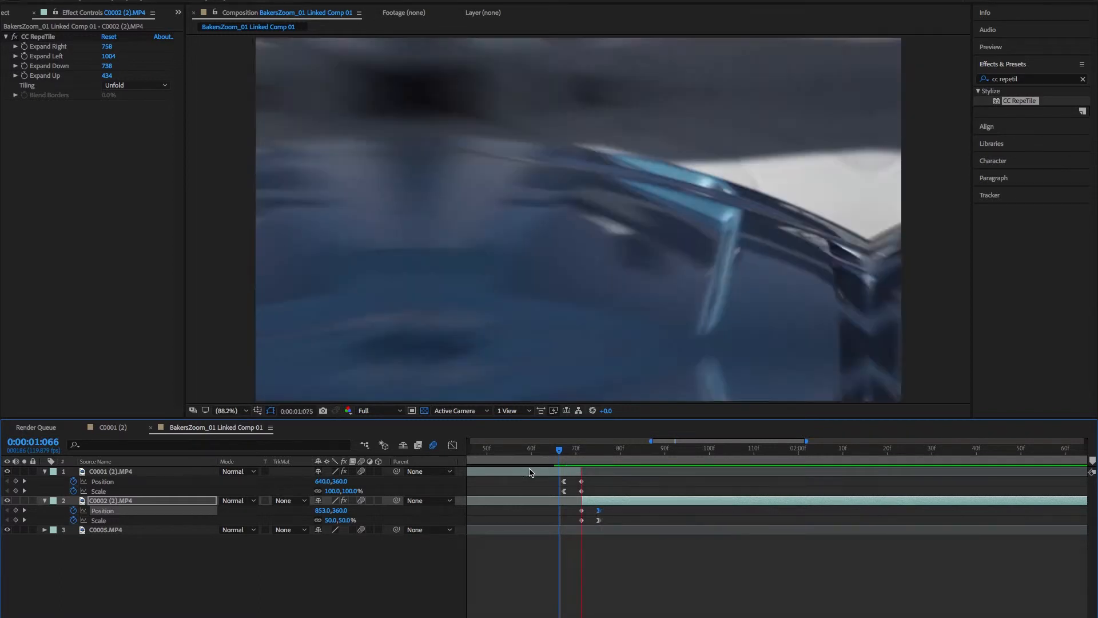
{"action": "left_click", "coordinate": [756, 448]}
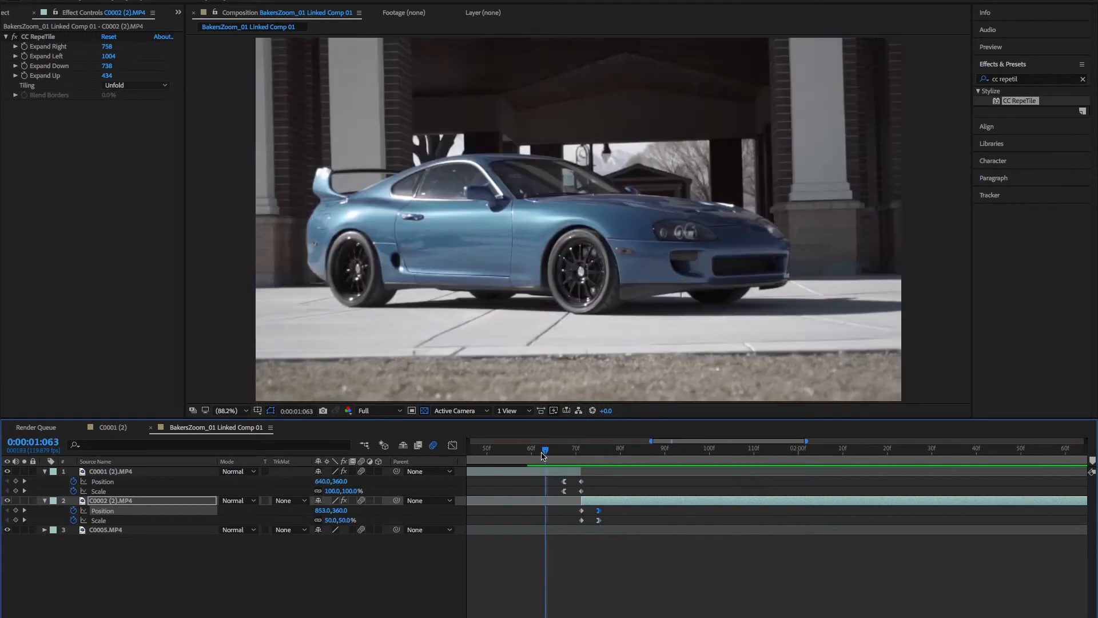
{"action": "left_click", "coordinate": [733, 449]}
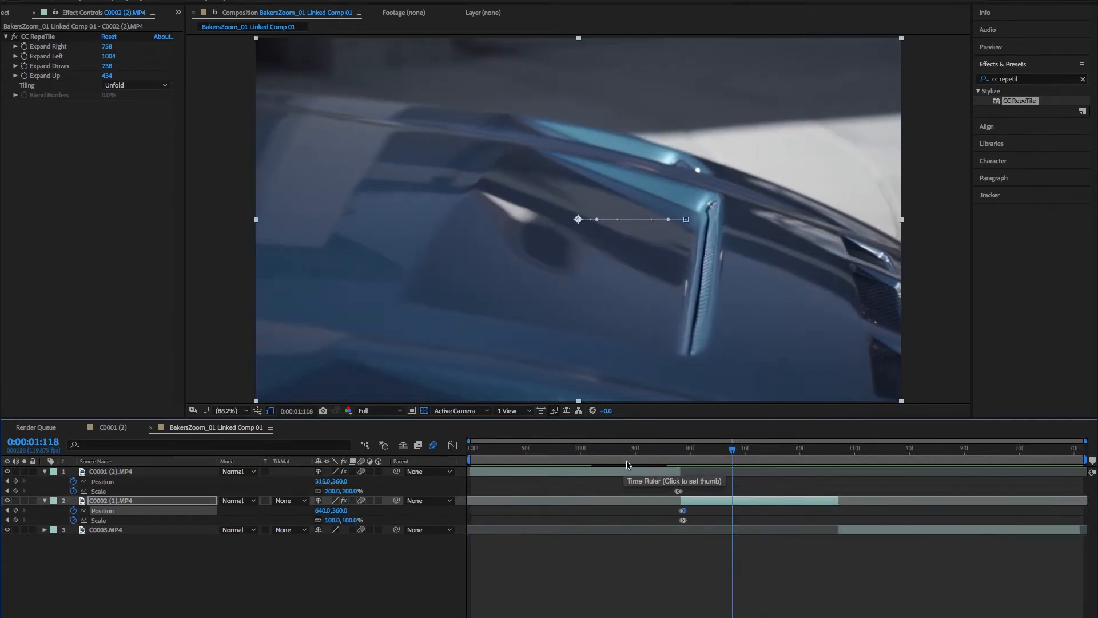
Step: Add a Position keyframe at 640,360 on C0005.MP4 at the second cut
{"action": "left_click", "coordinate": [817, 449]}
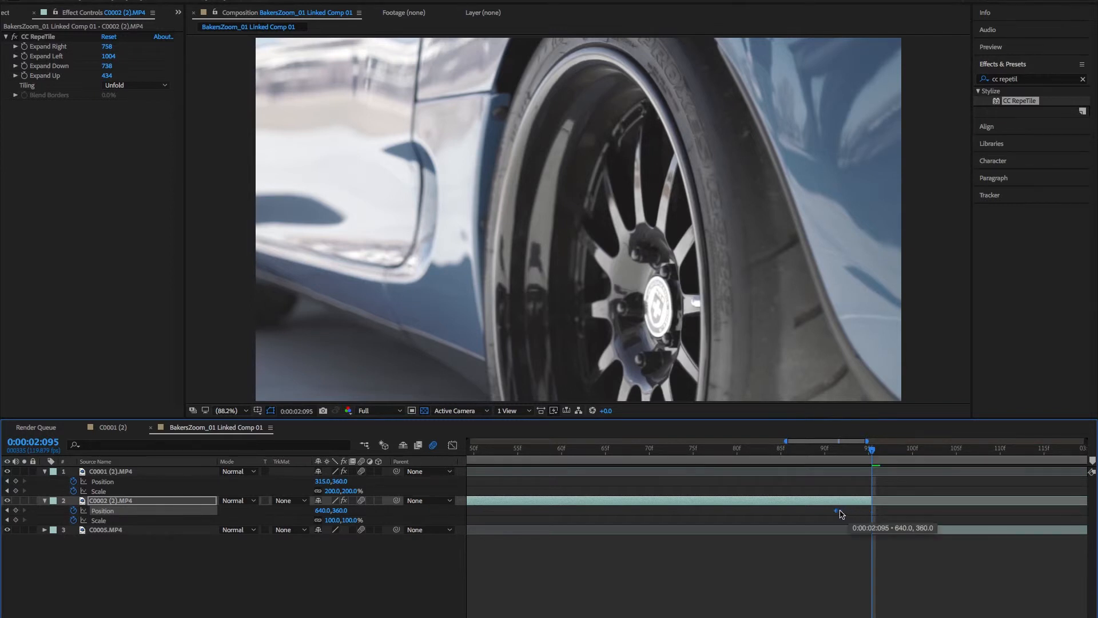
{"action": "left_click", "coordinate": [105, 529]}
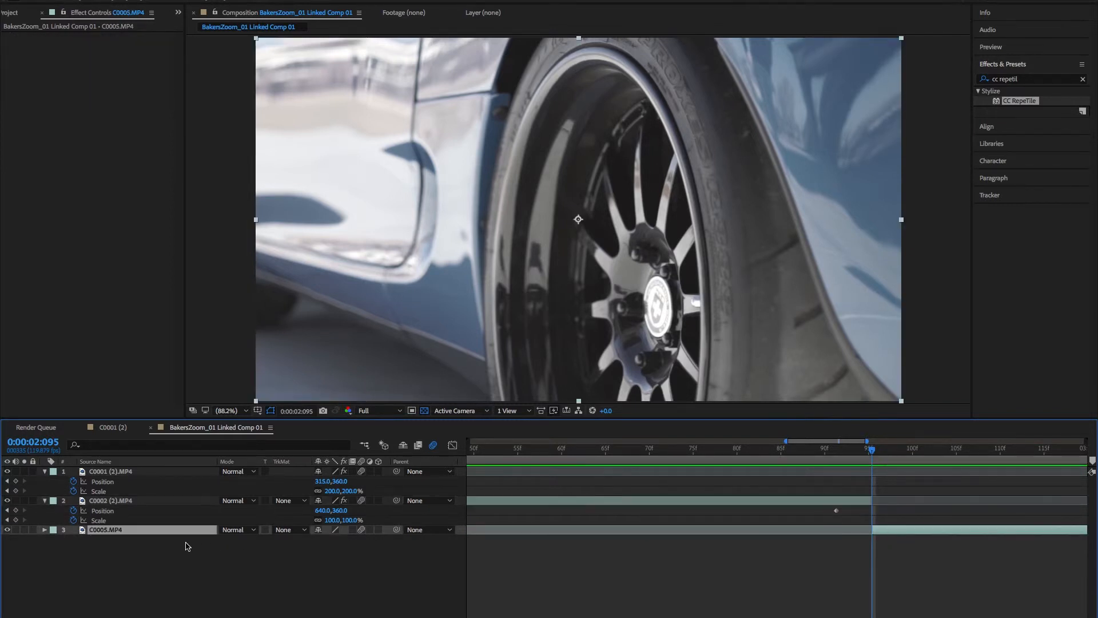
{"action": "left_click", "coordinate": [44, 530]}
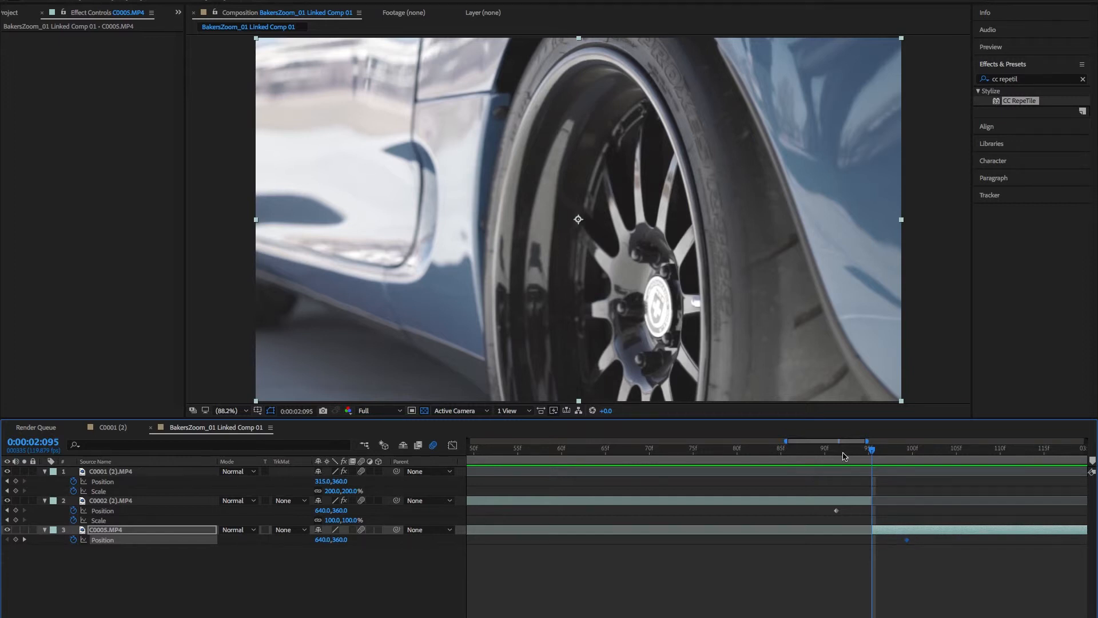
{"action": "left_click", "coordinate": [845, 452]}
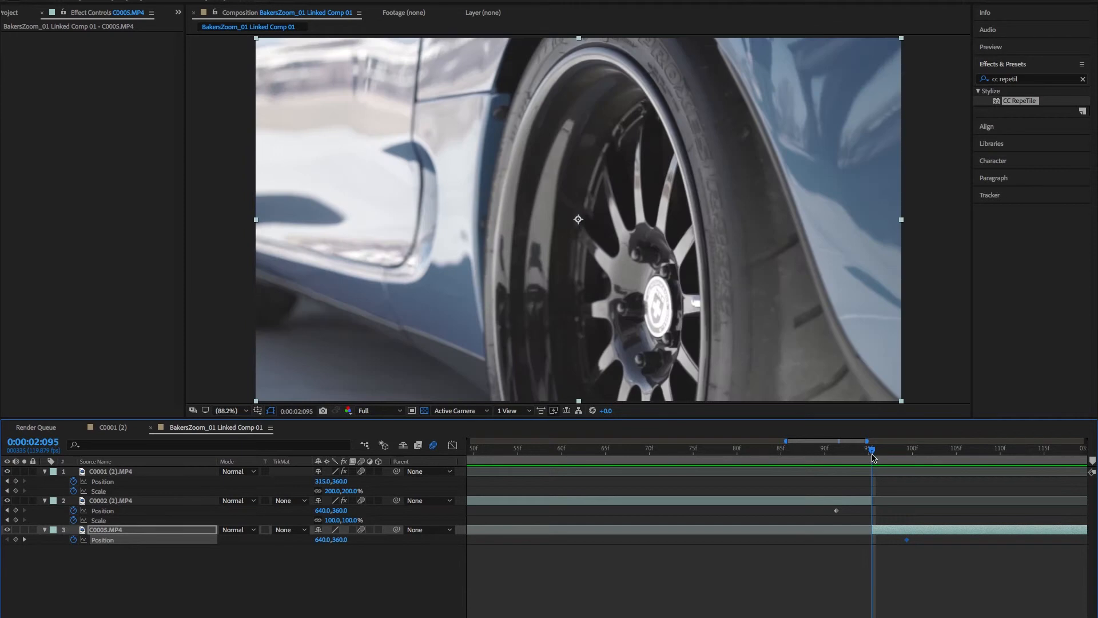
{"action": "mouse_move", "coordinate": [257, 517]}
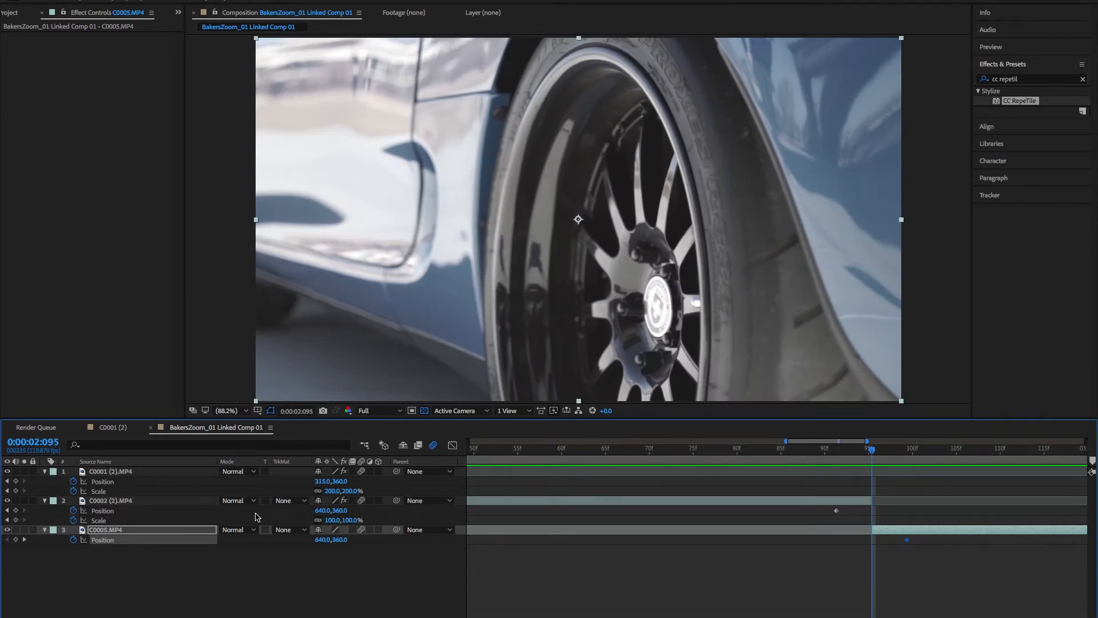
{"action": "mouse_move", "coordinate": [869, 455]}
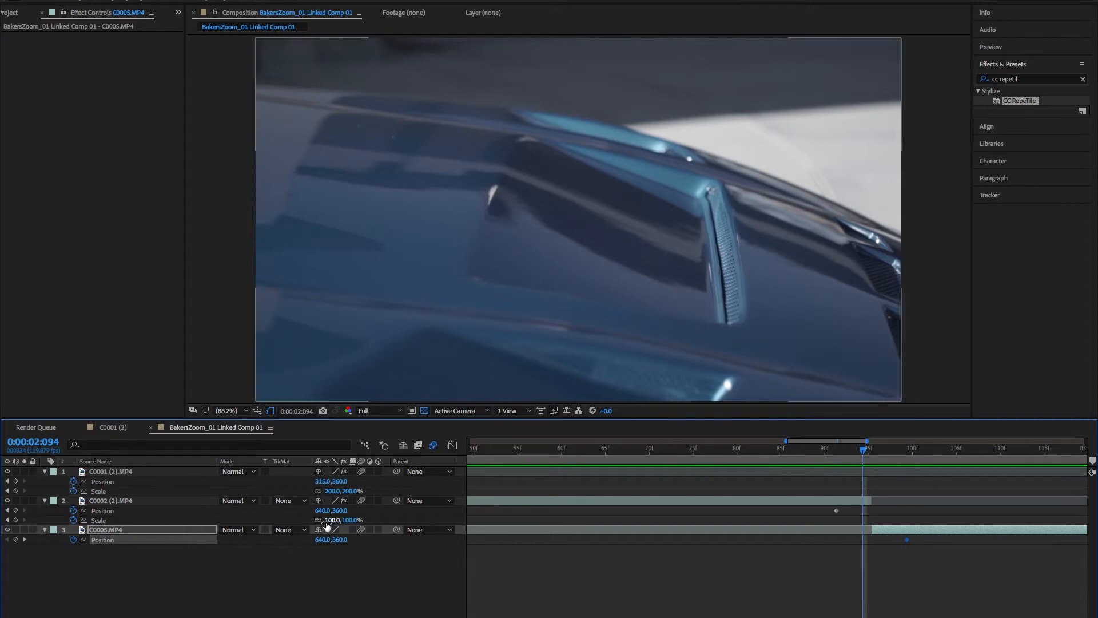
Step: Set the second clip's Position X to 0 and step through the second swipe
{"action": "left_click", "coordinate": [112, 500]}
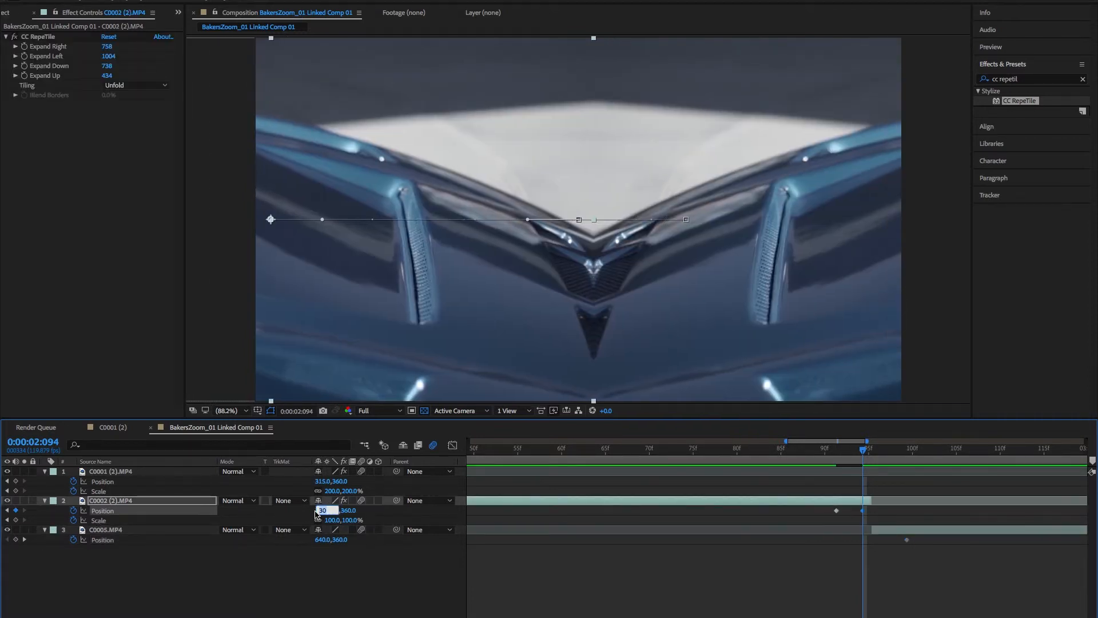
{"action": "type", "text": "0.0"}
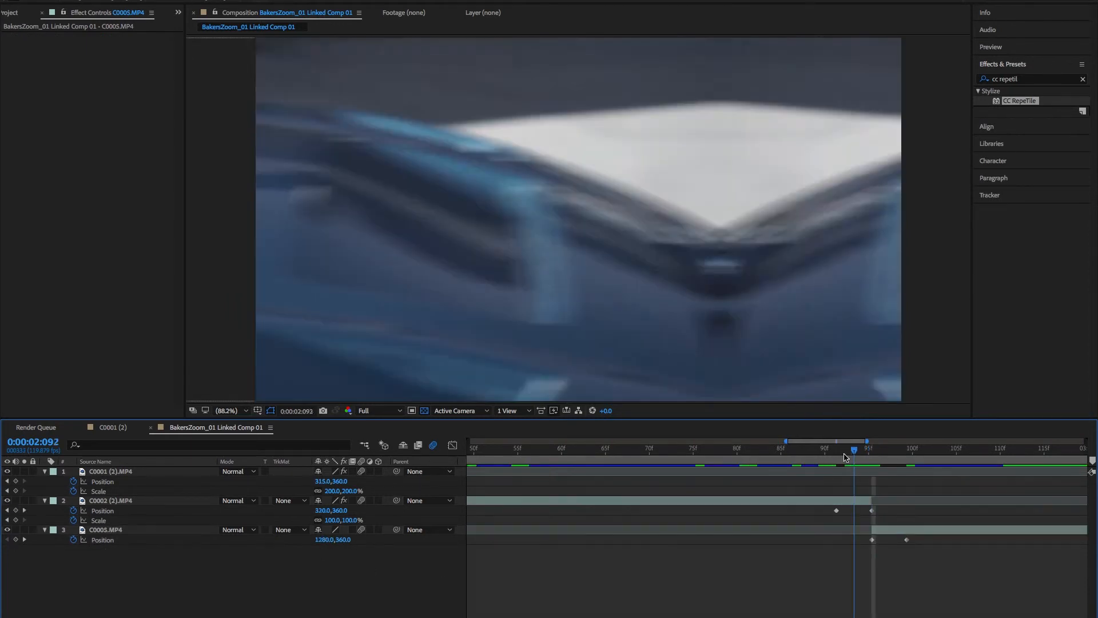
{"action": "left_click", "coordinate": [110, 500]}
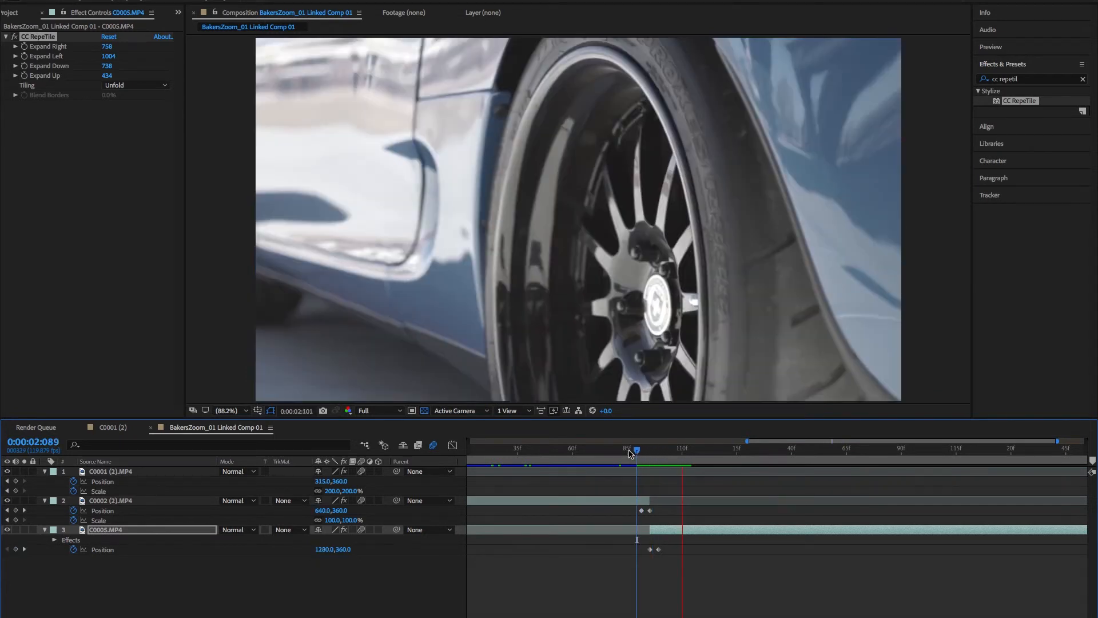
Step: Easy Ease the second swipe's Position keyframes and scrub back to the start to preview
{"action": "left_click", "coordinate": [711, 449]}
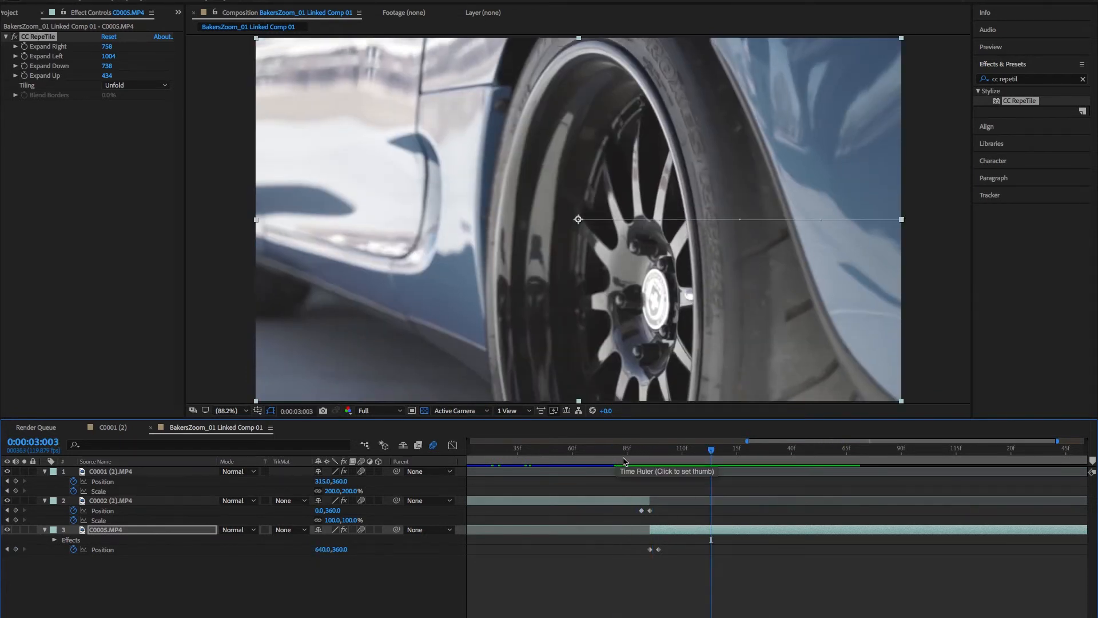
{"action": "right_click", "coordinate": [649, 511]}
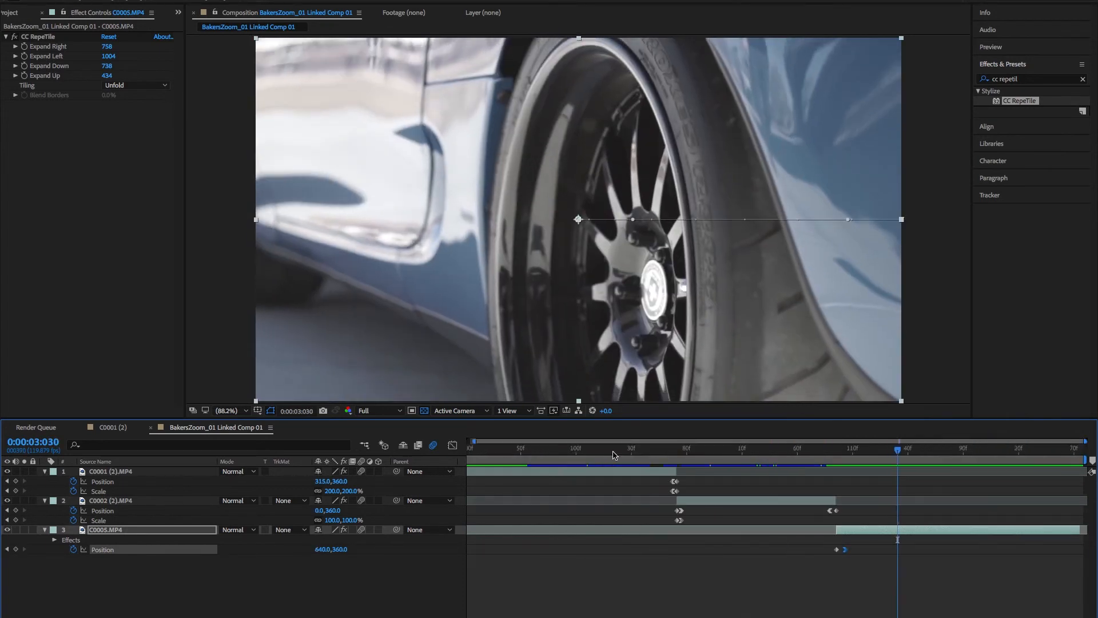
{"action": "left_click", "coordinate": [540, 448]}
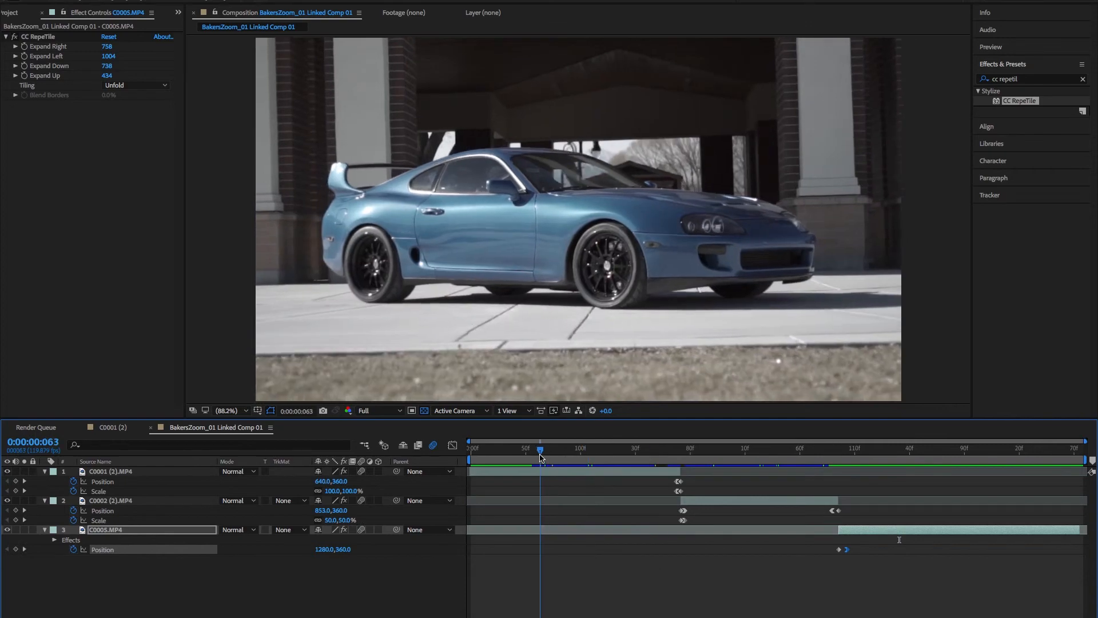